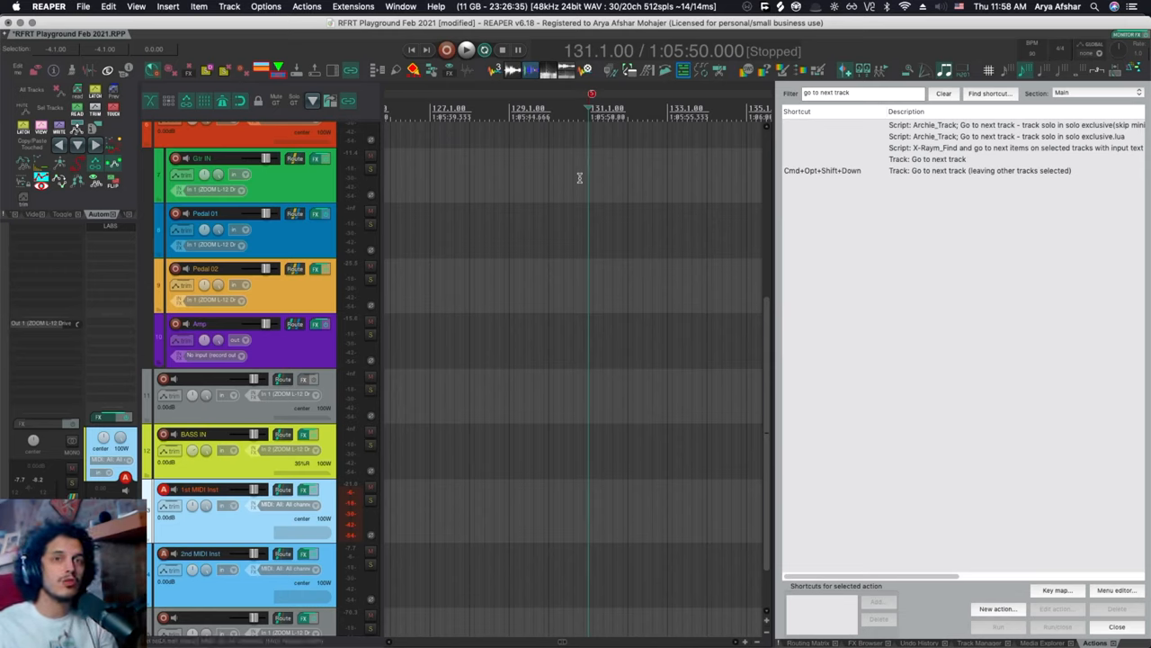
{"action": "mouse_move", "coordinate": [616, 241]}
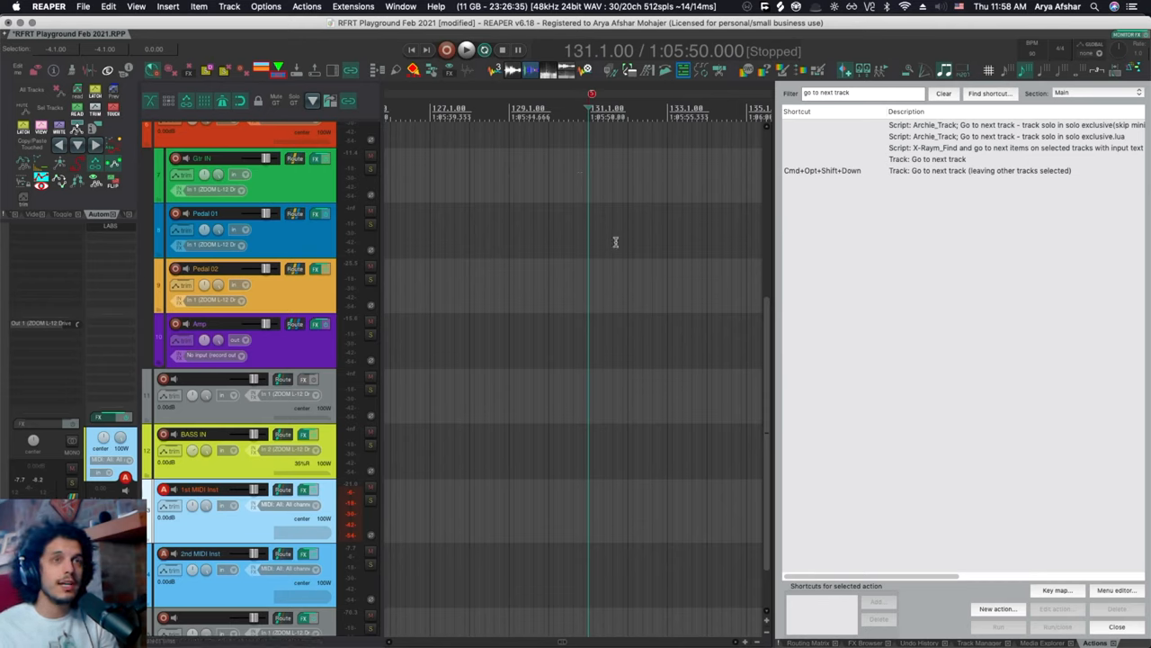
{"action": "mouse_move", "coordinate": [601, 97]}
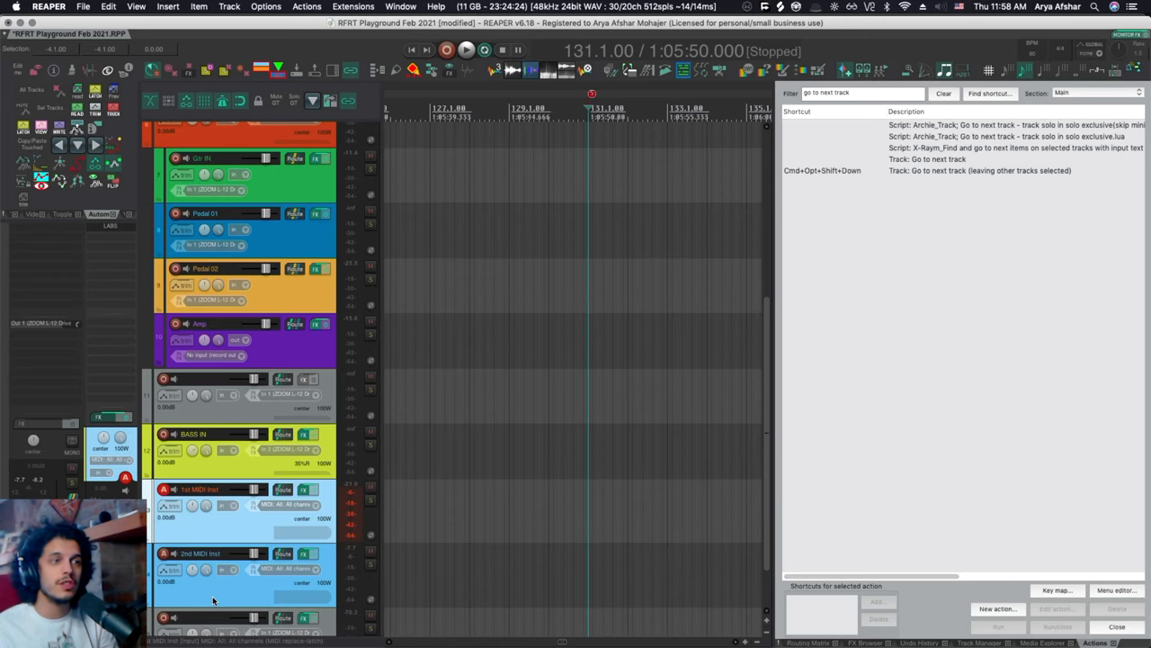
Choose 'Track: Go to next track' and add a marker with its Edit Marker dialog open
{"action": "left_click", "coordinate": [926, 158]}
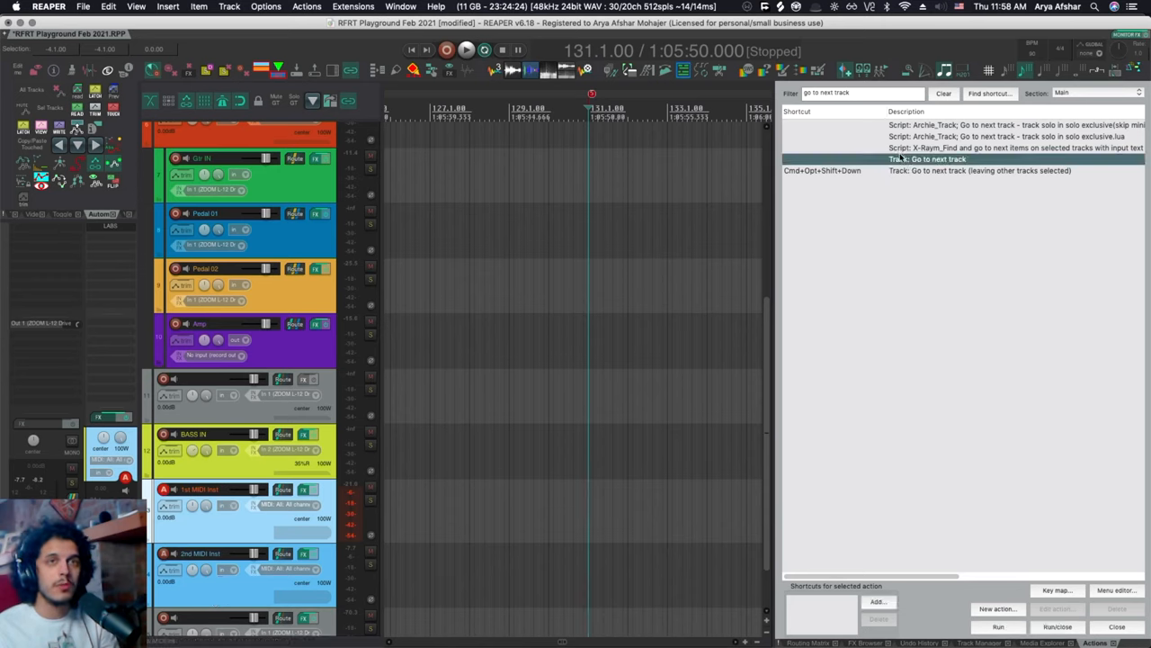
{"action": "right_click", "coordinate": [927, 158]}
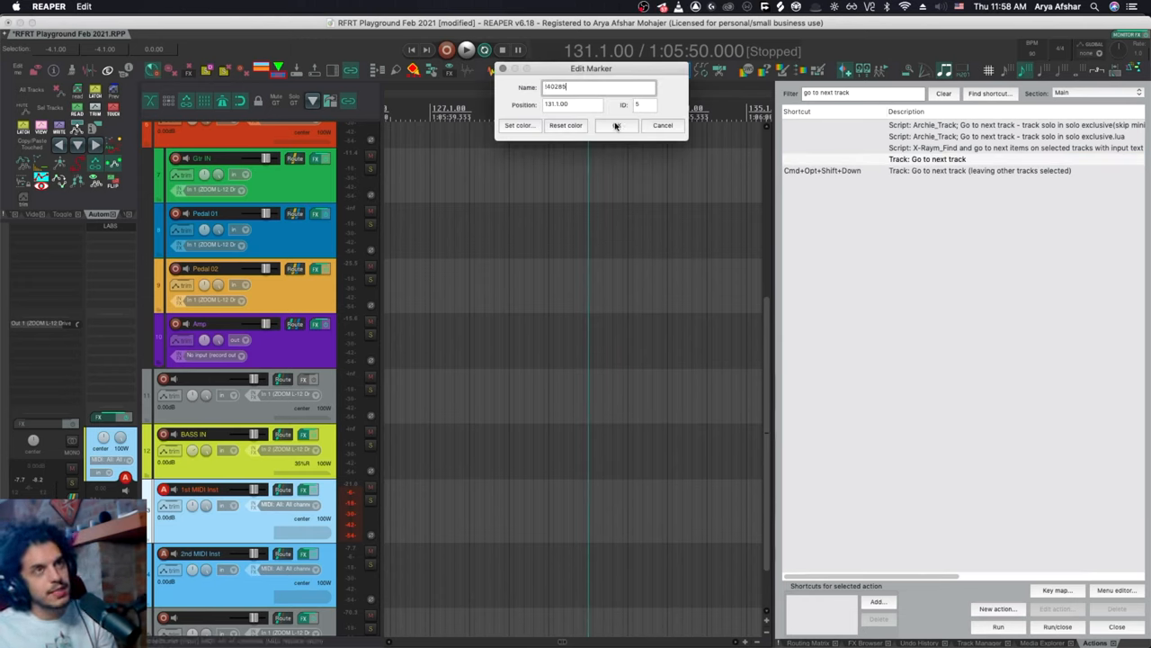
Confirm the marker's name so it sits on the timeline
{"action": "left_click", "coordinate": [616, 126]}
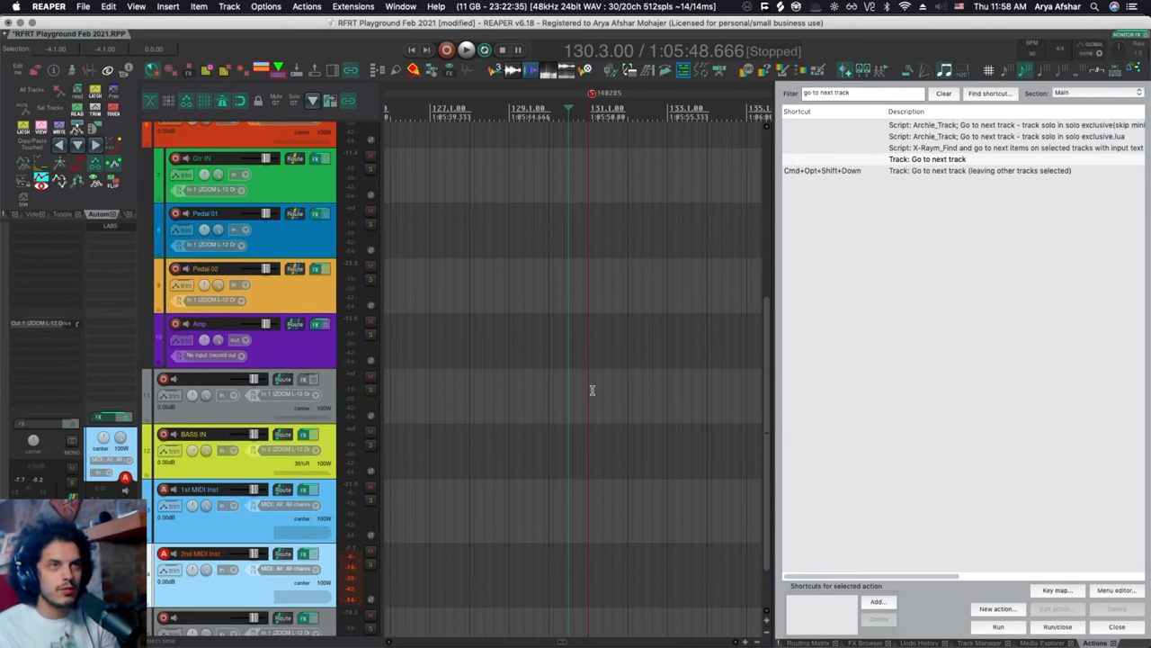
{"action": "mouse_move", "coordinate": [551, 417]}
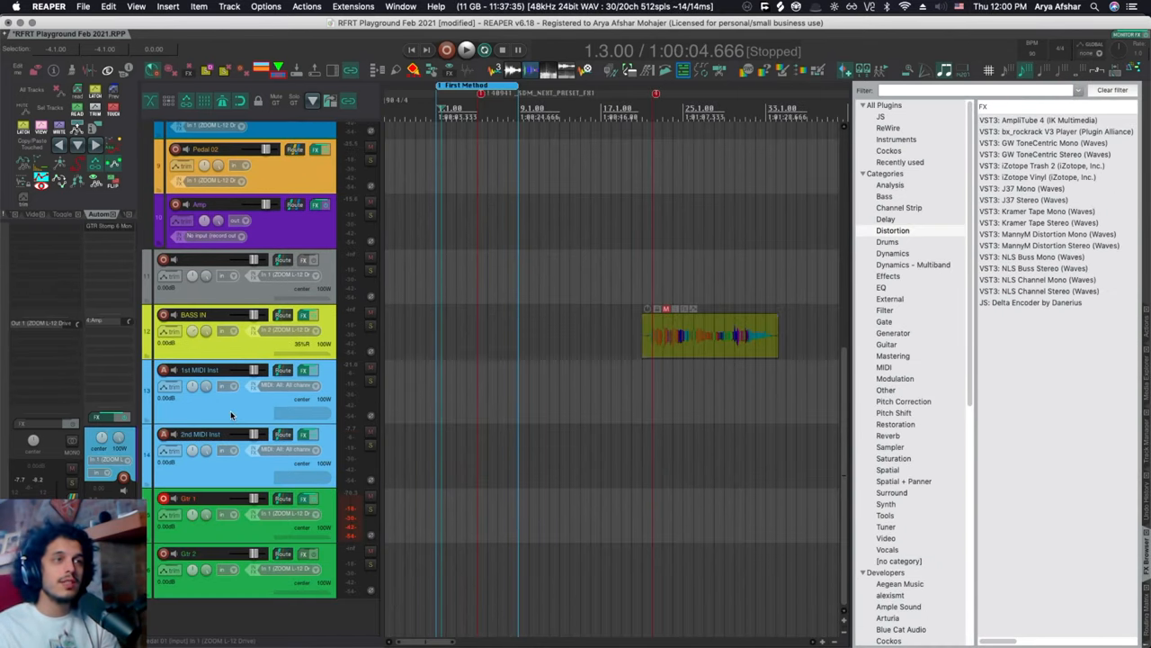
Dismiss the FX browser to reveal the First Method and Second Method regions
{"action": "left_click", "coordinate": [198, 433]}
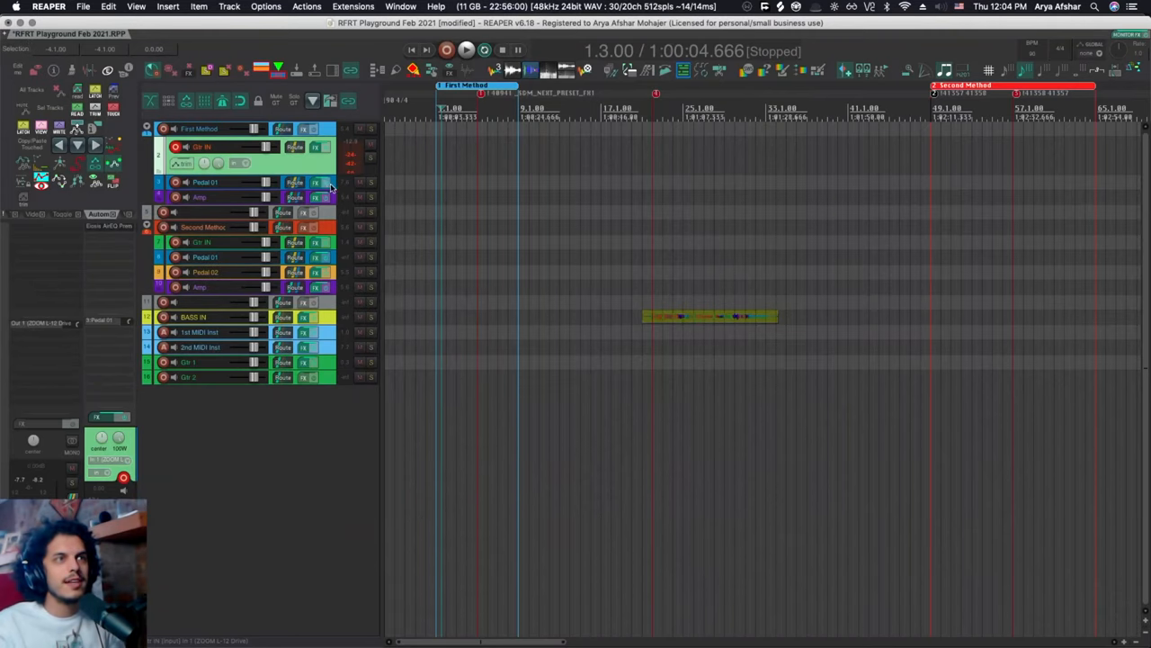
Zoom into the First Method region and reopen the filtered action list from the ruler marker
{"action": "left_click", "coordinate": [206, 182]}
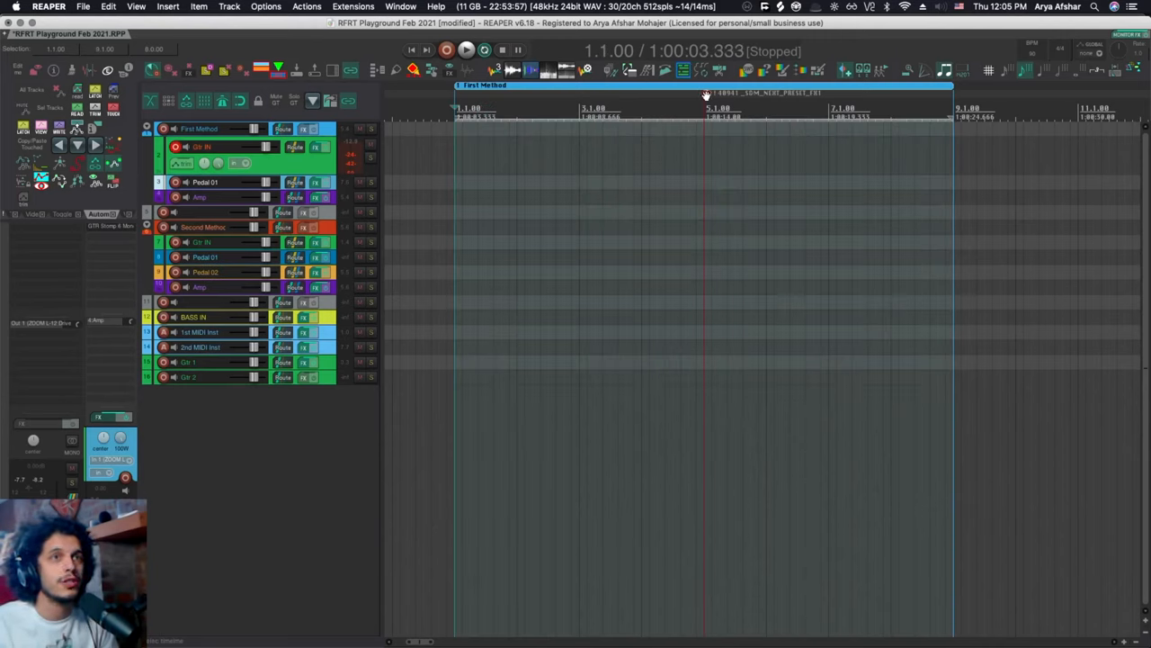
{"action": "double_click", "coordinate": [705, 93]}
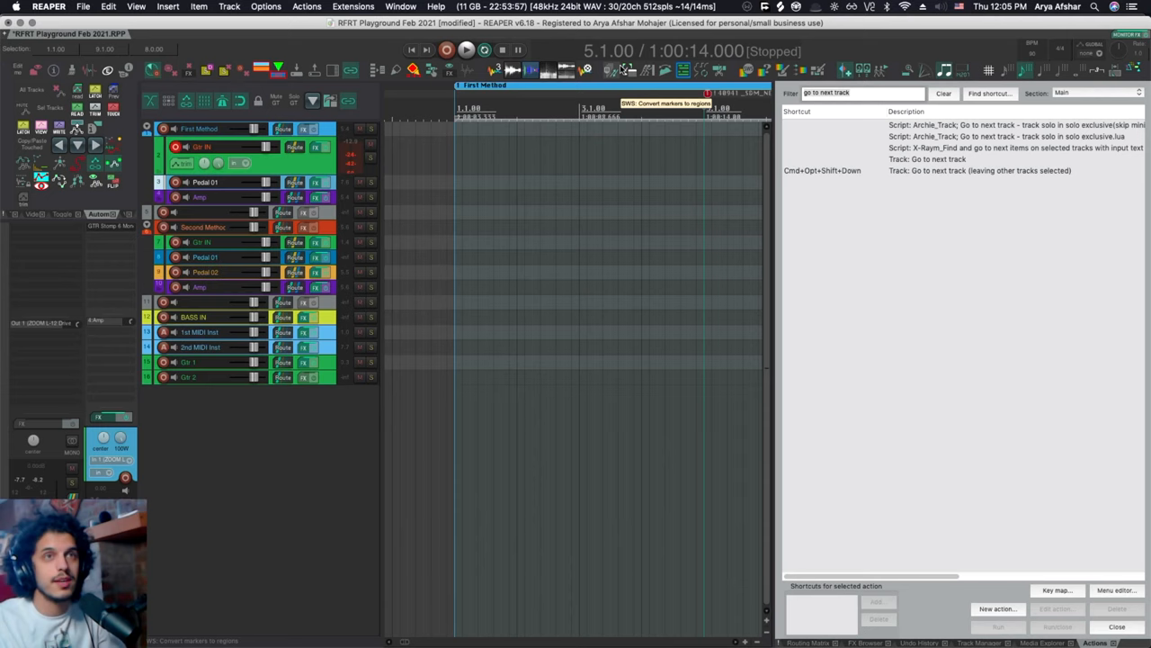
Filter actions with 'select track 03' and show the GTR Stomp pedal's preset list
{"action": "type", "text": "select track 03"}
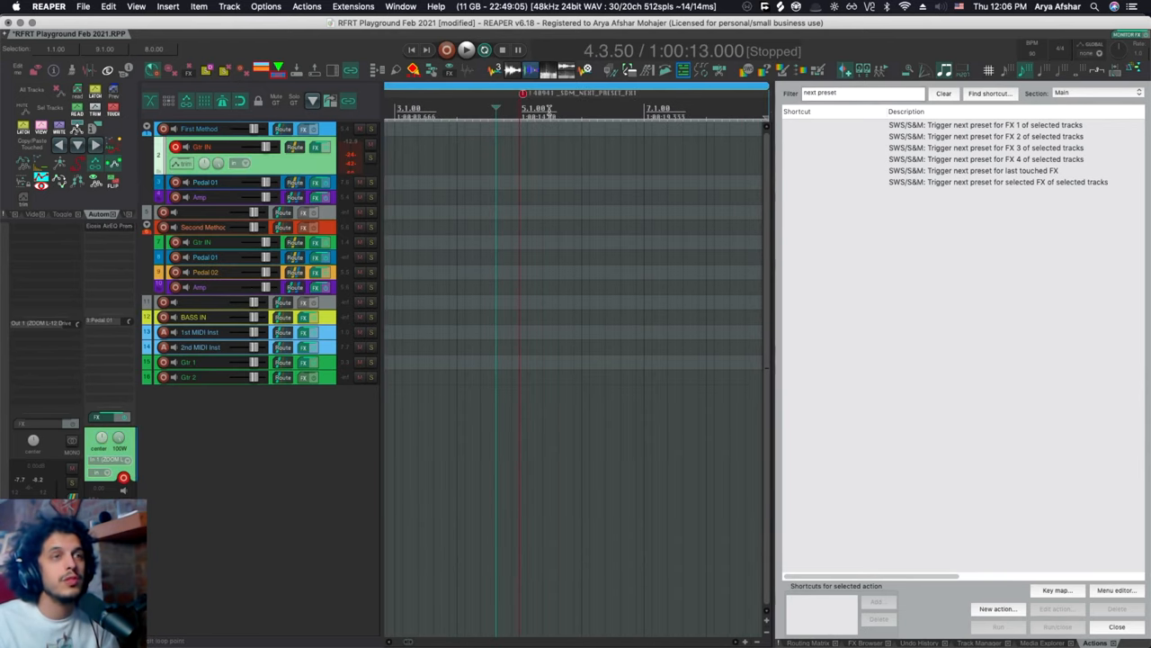
{"action": "left_click", "coordinate": [313, 181]}
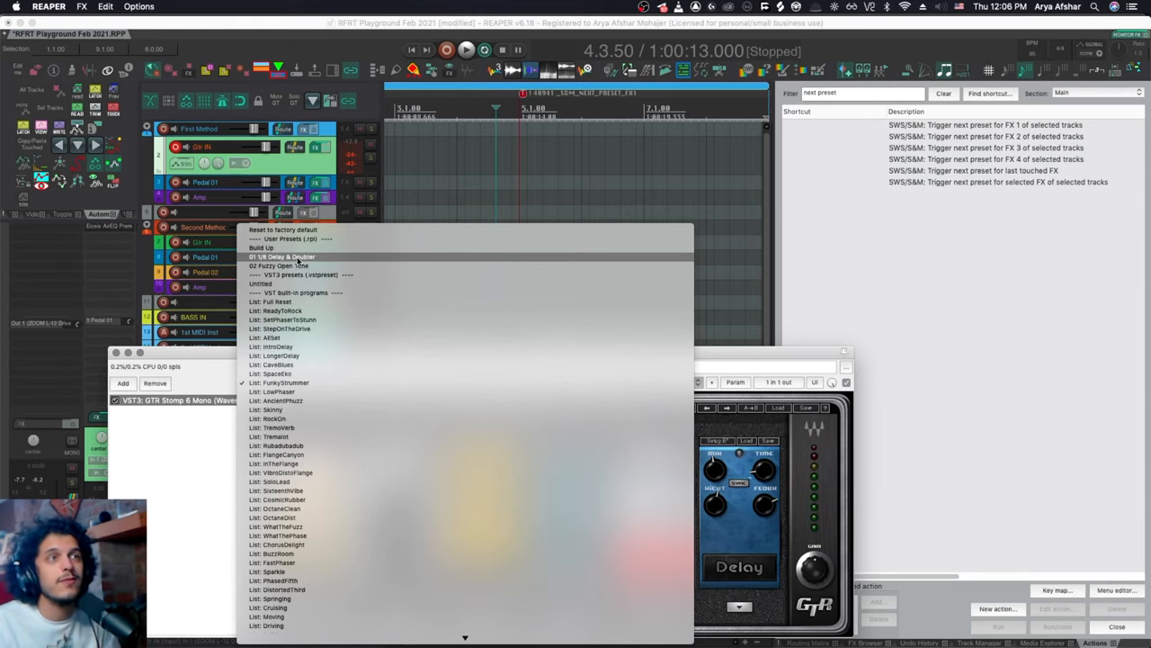
Load the multi-pedal preset with compressor, fuzz, doubler, pitch and delay
{"action": "left_click", "coordinate": [281, 256]}
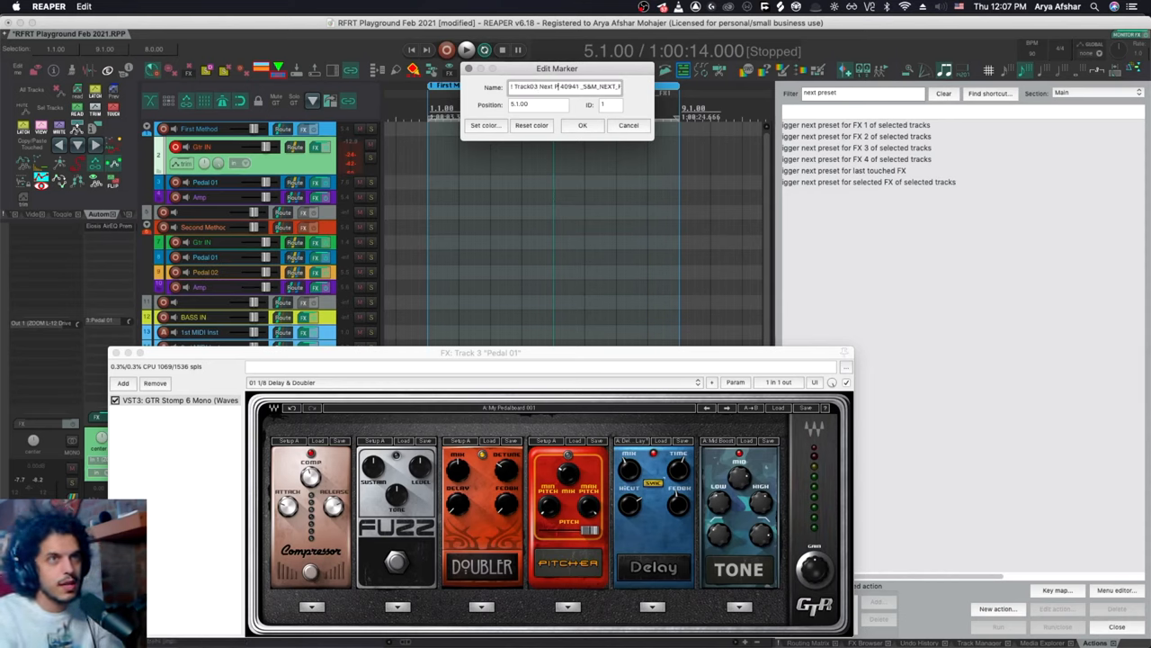
Confirm the marker's NEXT_PRESET command name
{"action": "left_click", "coordinate": [583, 126]}
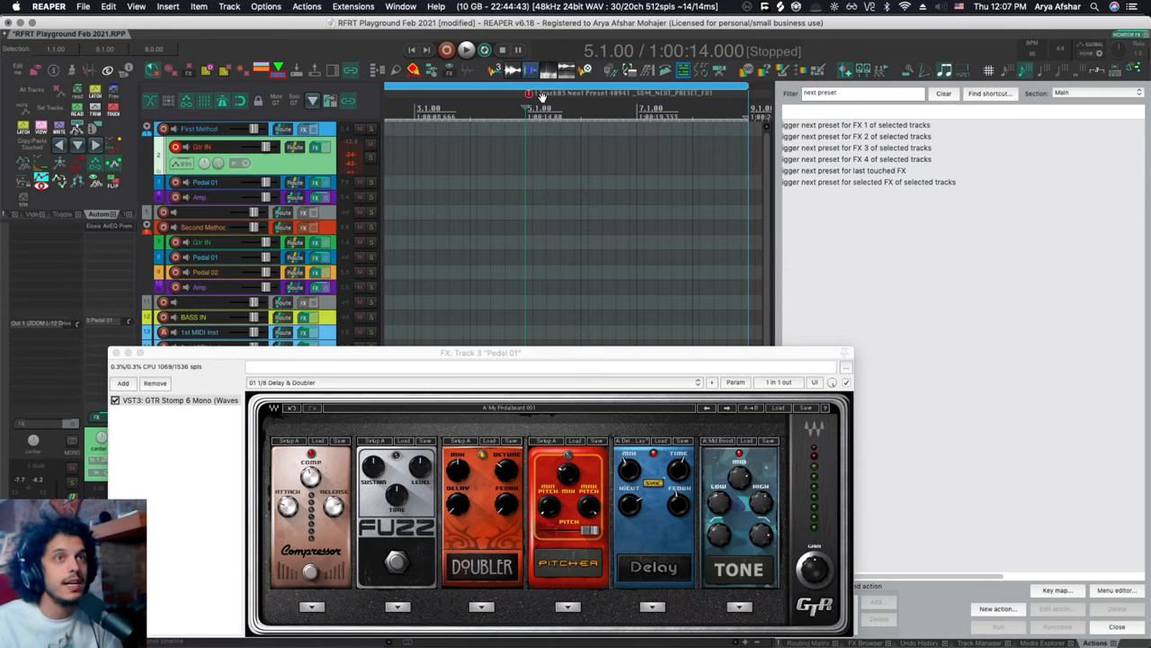
{"action": "mouse_move", "coordinate": [565, 97]}
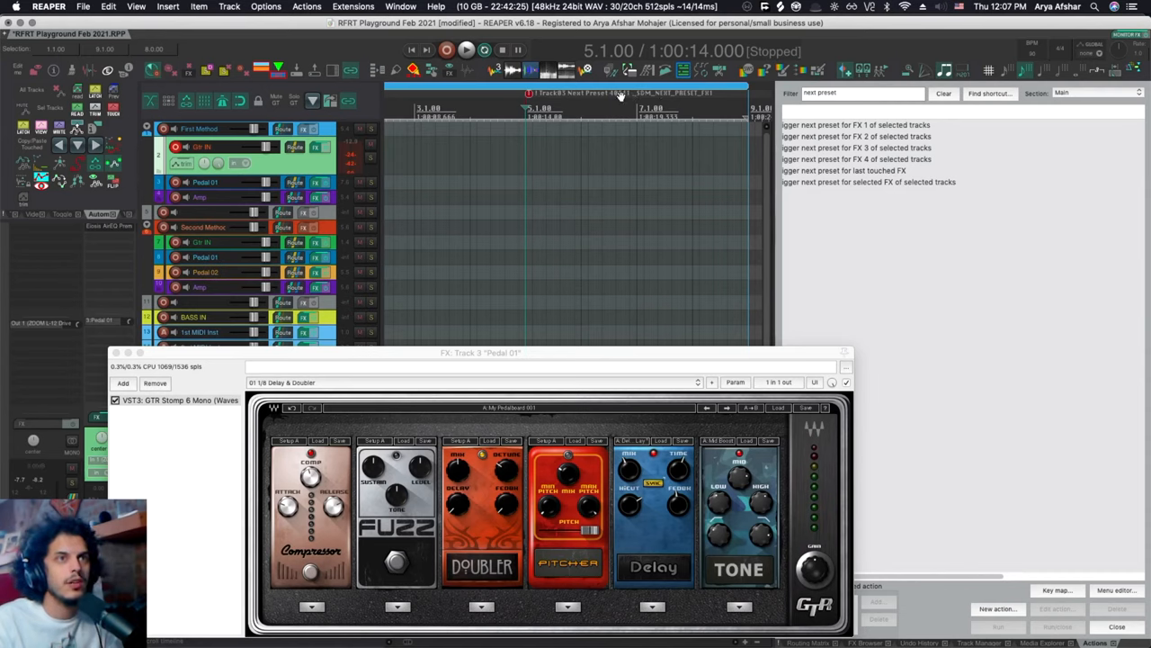
{"action": "mouse_move", "coordinate": [592, 110]}
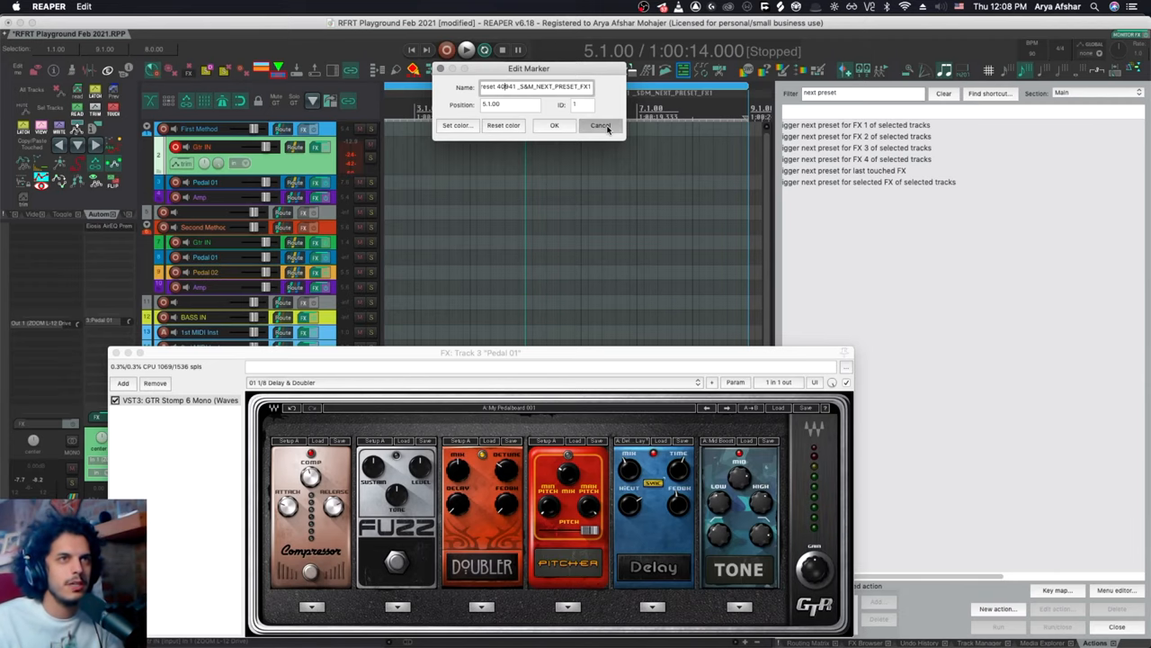
{"action": "left_click", "coordinate": [599, 126]}
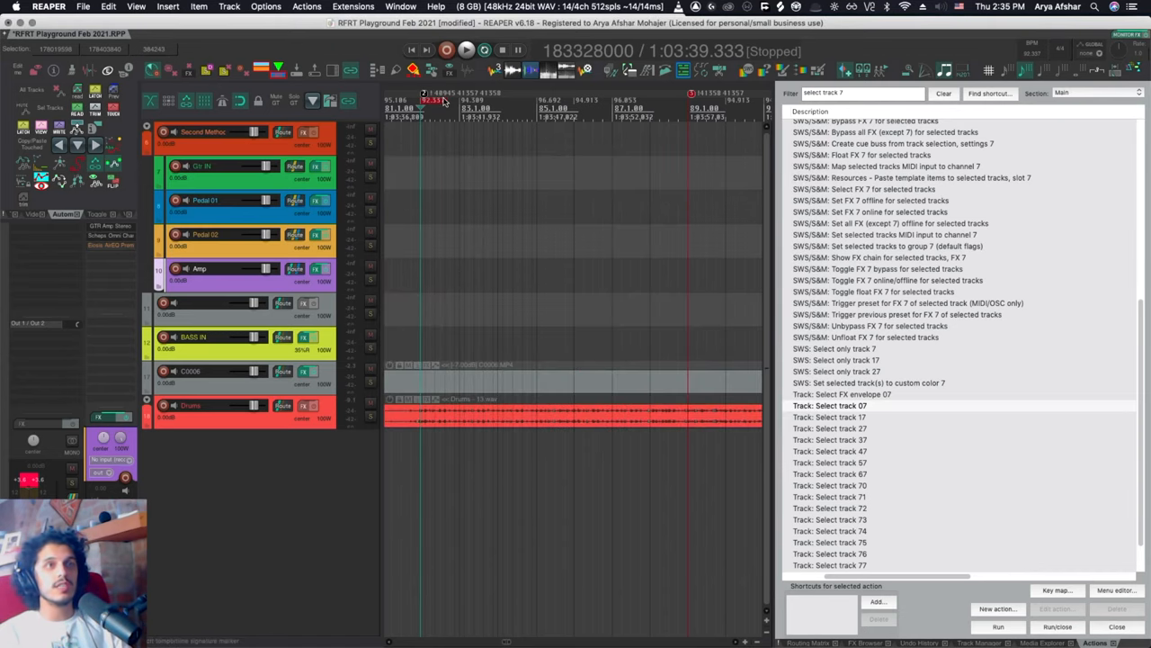
Filter the action list for 'mute send' to find the send-mute command IDs
{"action": "type", "text": "mute send"}
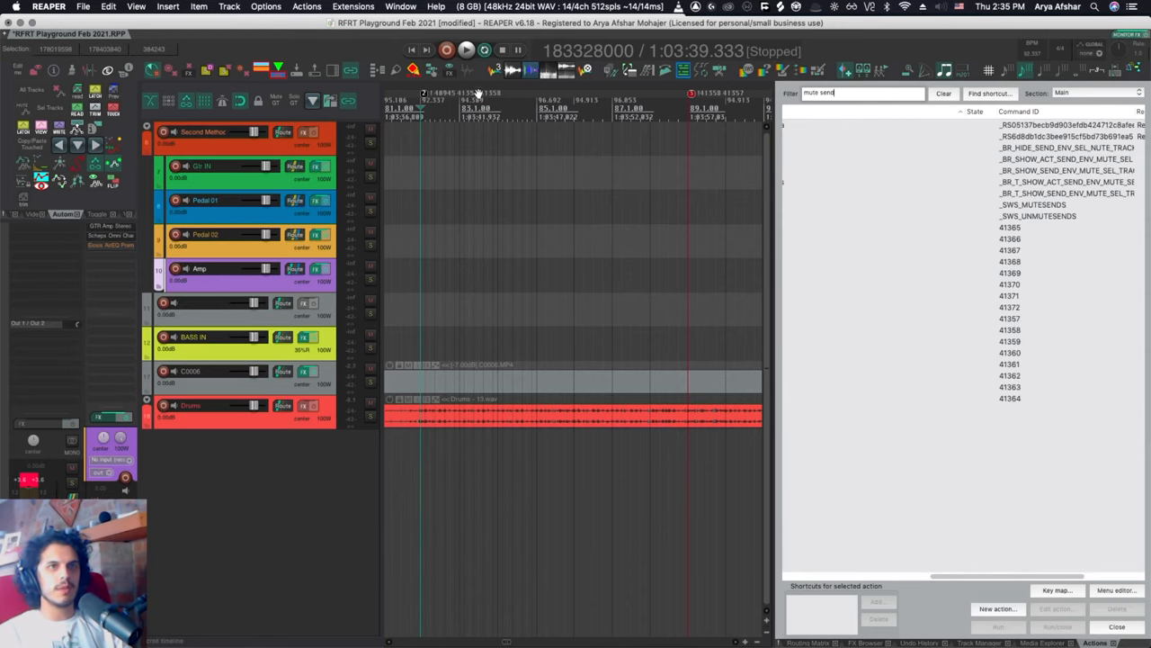
{"action": "mouse_move", "coordinate": [1022, 337]}
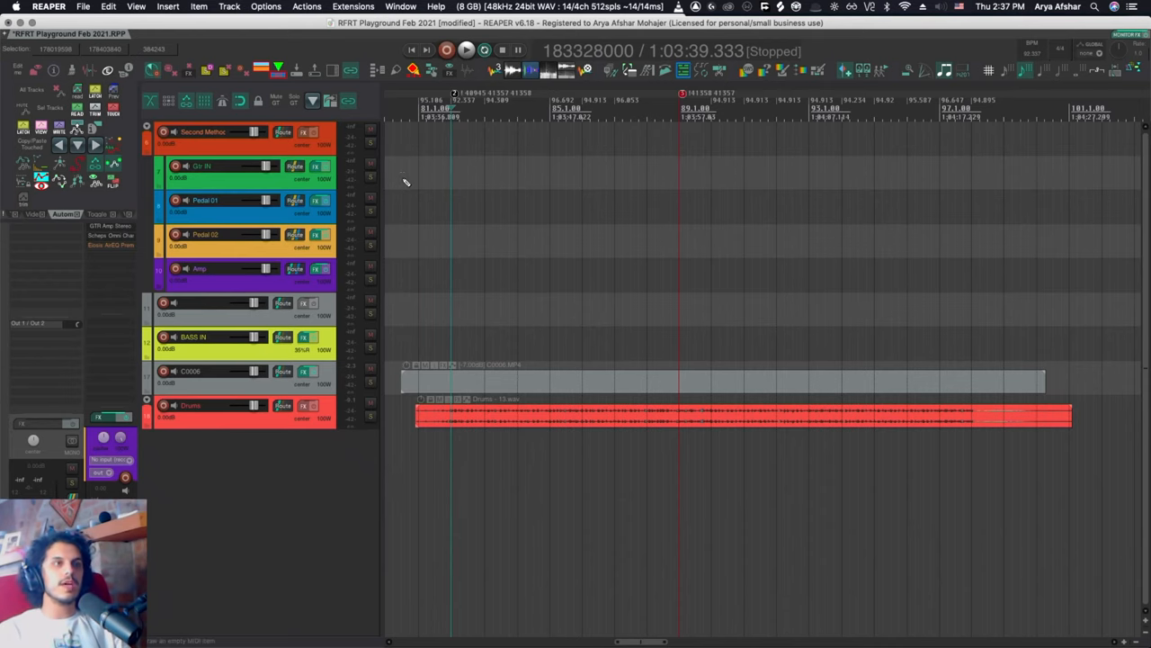
Apply the Audio > Mute/Solo preferences with the track mute fade value
{"action": "left_click", "coordinate": [266, 7]}
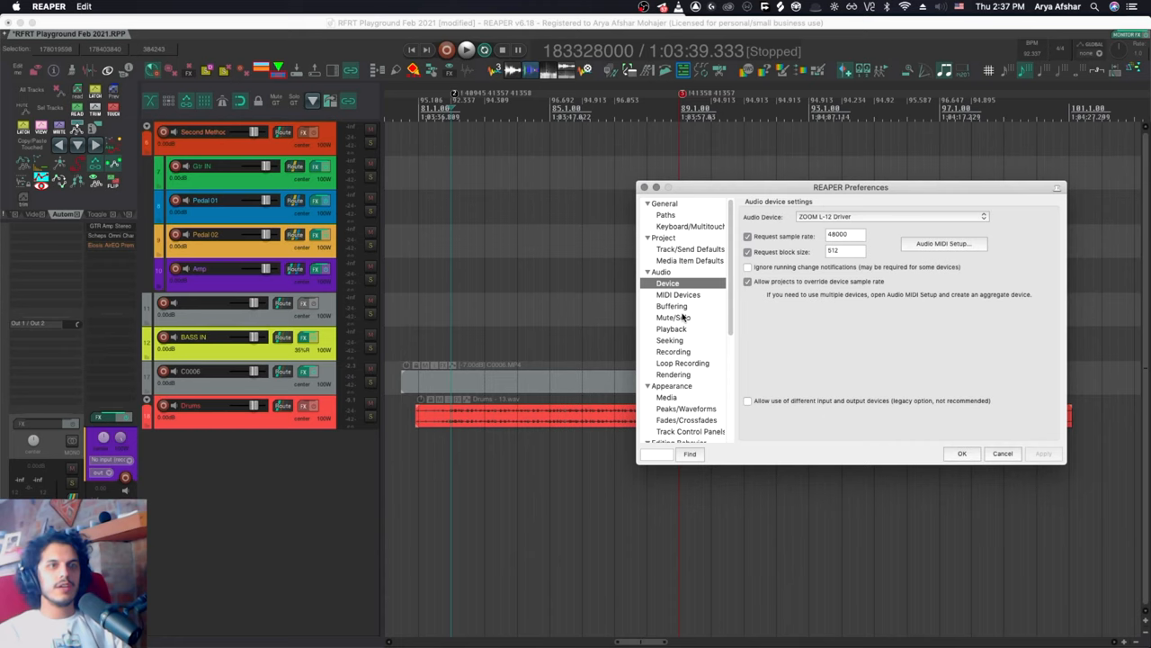
{"action": "left_click", "coordinate": [673, 316]}
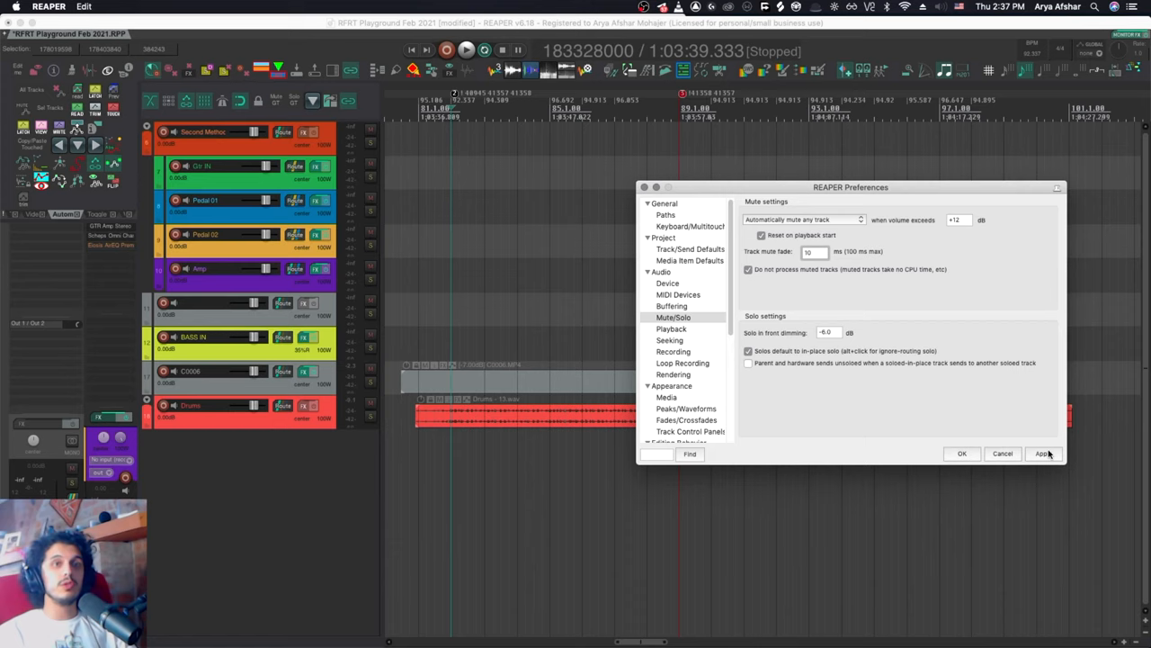
{"action": "left_click", "coordinate": [1043, 453]}
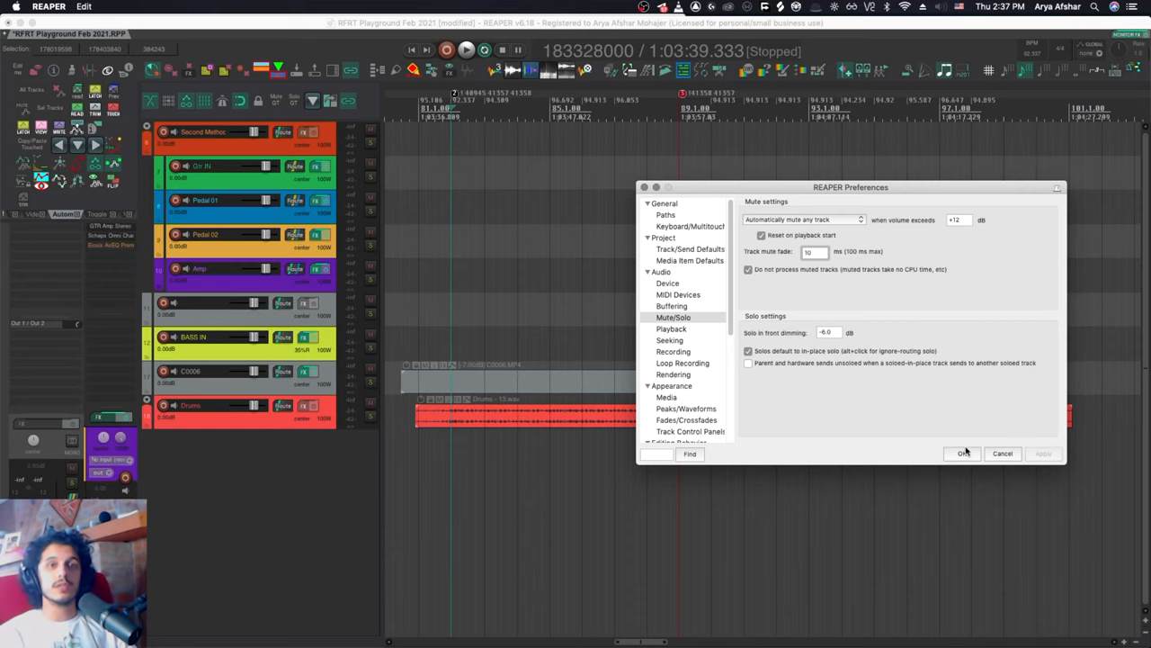
{"action": "left_click", "coordinate": [963, 453]}
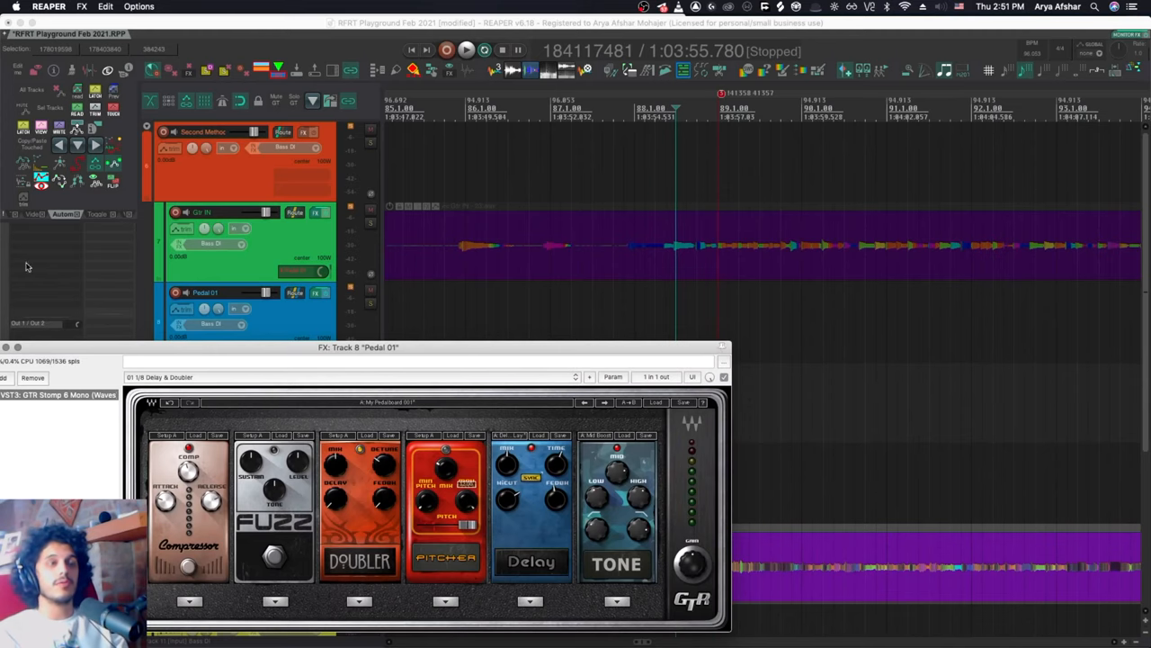
Move the Pedal 01 FX window aside to uncover the tracks and sends
{"action": "left_click_drag", "start_coordinate": [358, 347], "coordinate": [493, 353]}
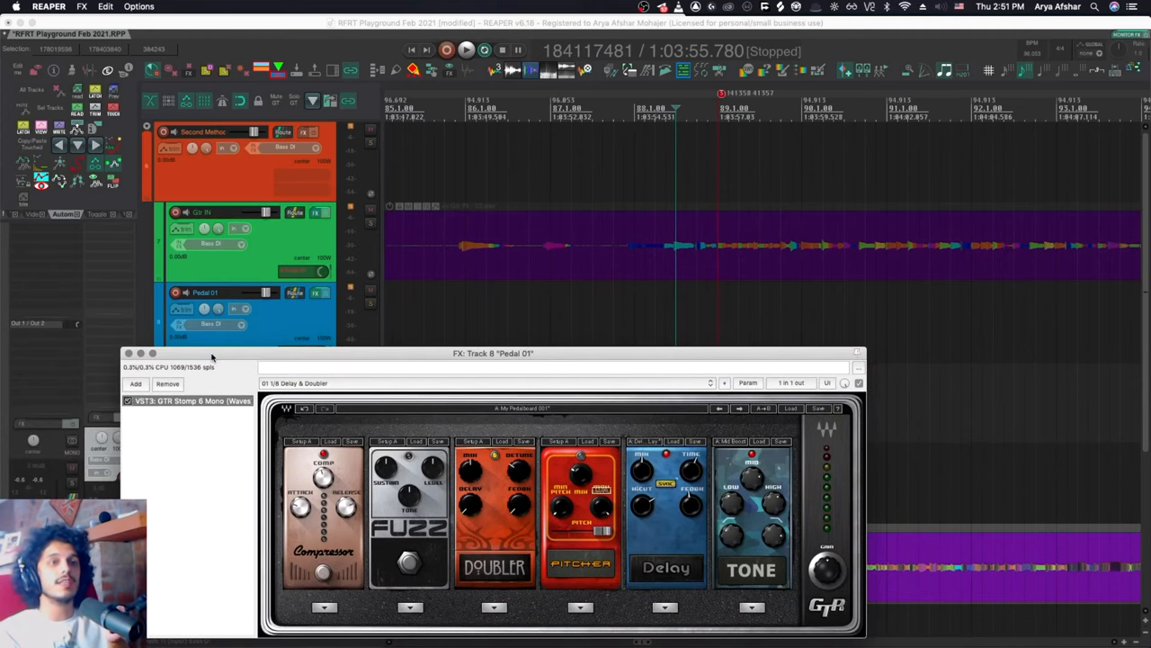
{"action": "mouse_move", "coordinate": [227, 295]}
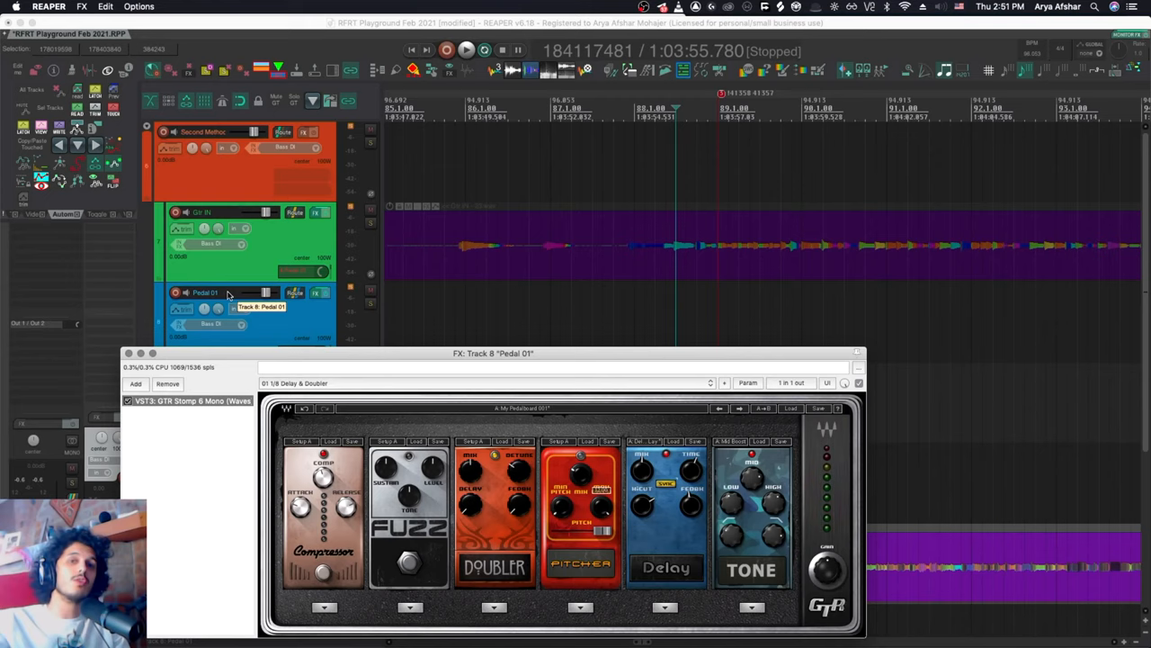
{"action": "mouse_move", "coordinate": [453, 468]}
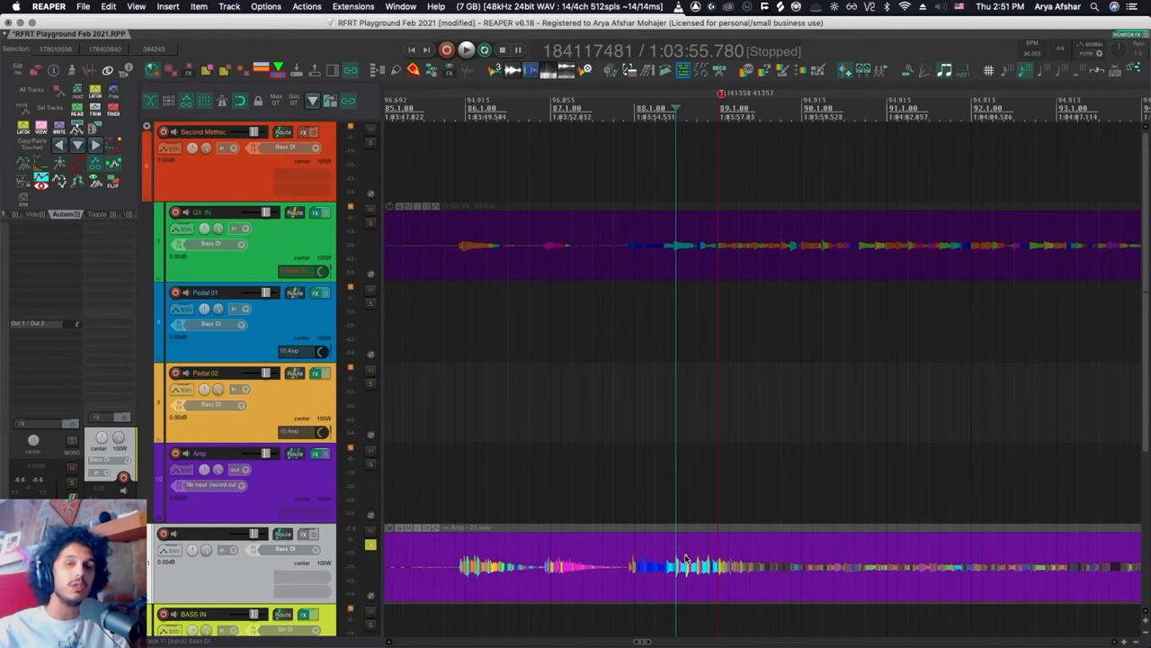
{"action": "mouse_move", "coordinate": [677, 556]}
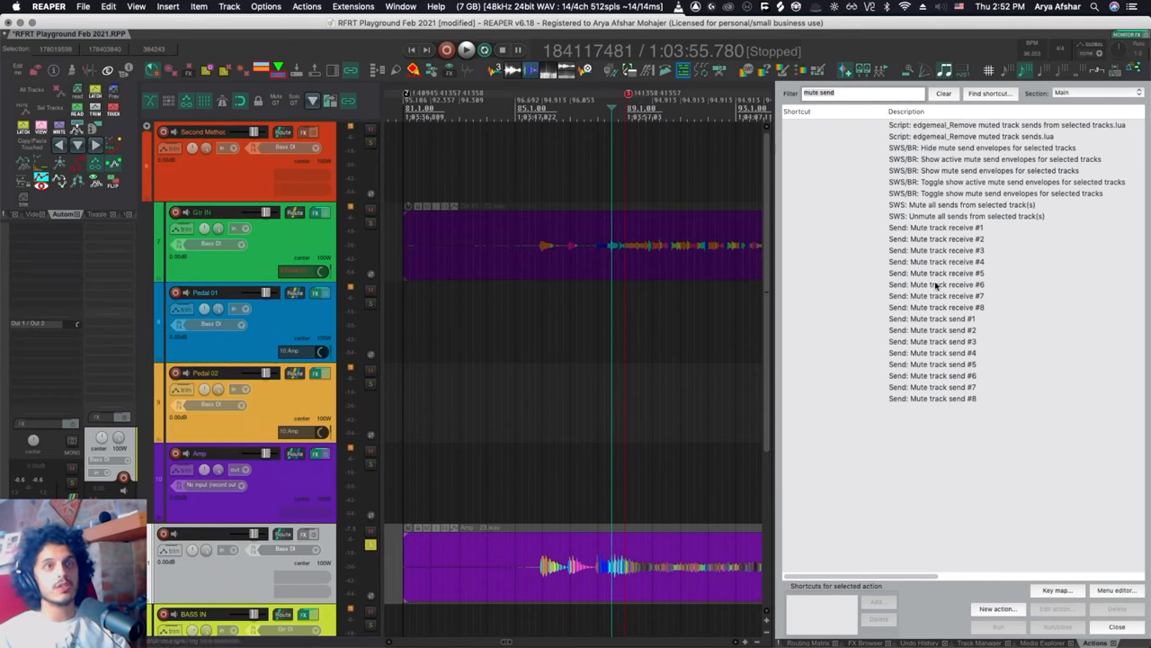
Select 'Send: Mute track receive #1' and view the Amp track's routing settings
{"action": "left_click", "coordinate": [935, 227]}
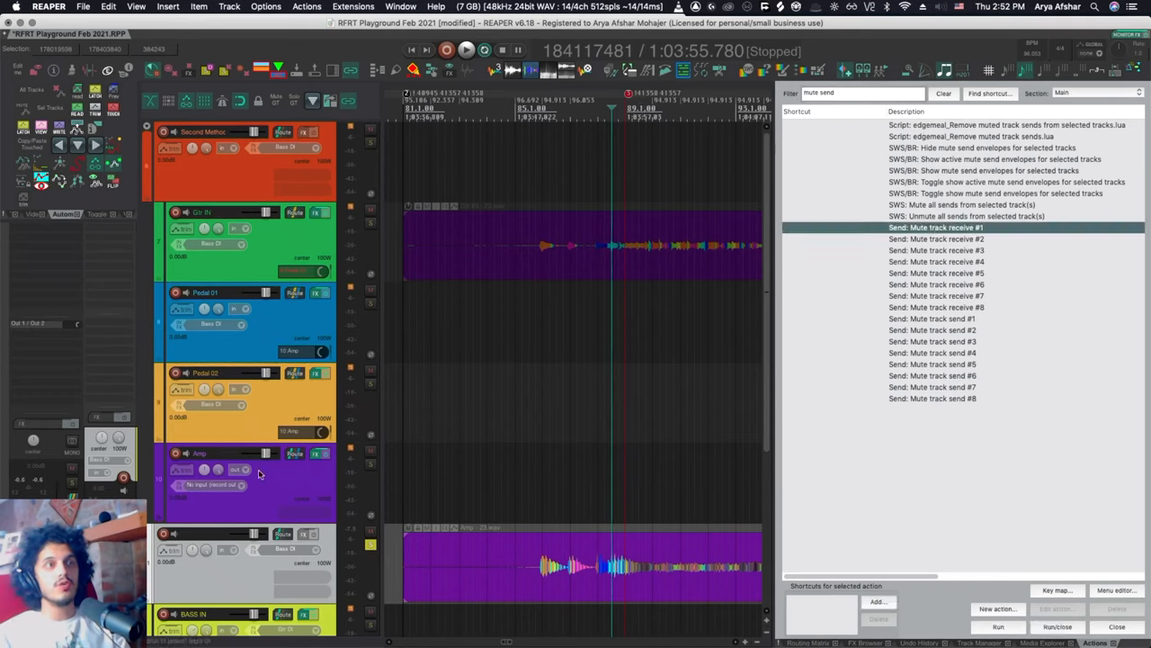
{"action": "left_click", "coordinate": [295, 453]}
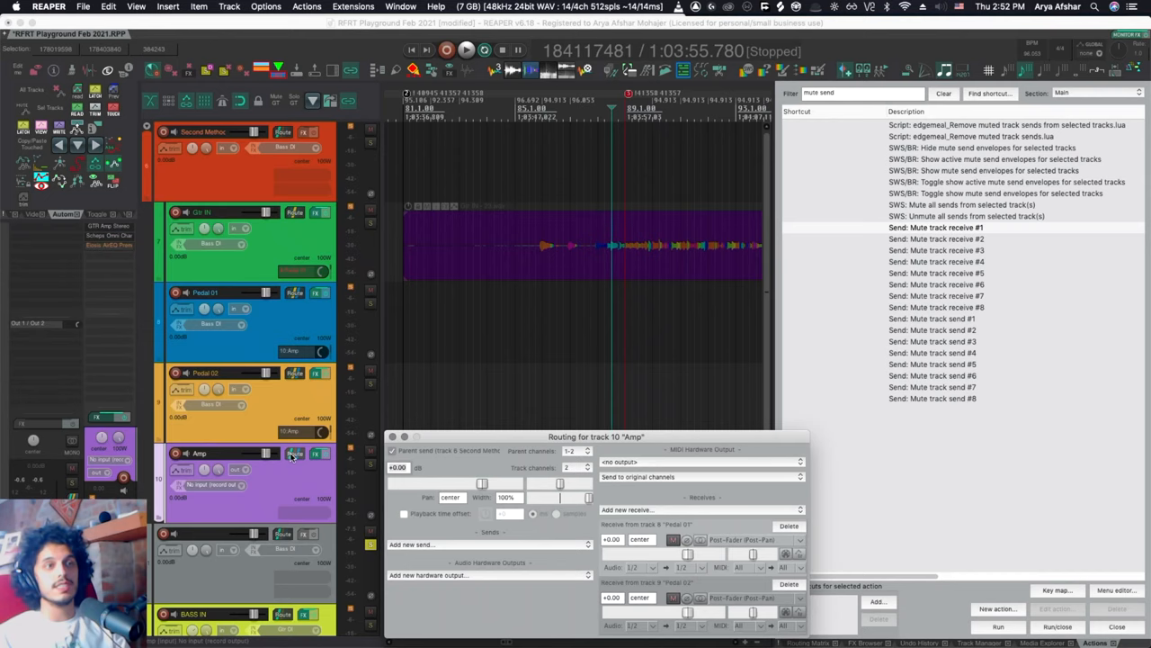
{"action": "left_click", "coordinate": [673, 540]}
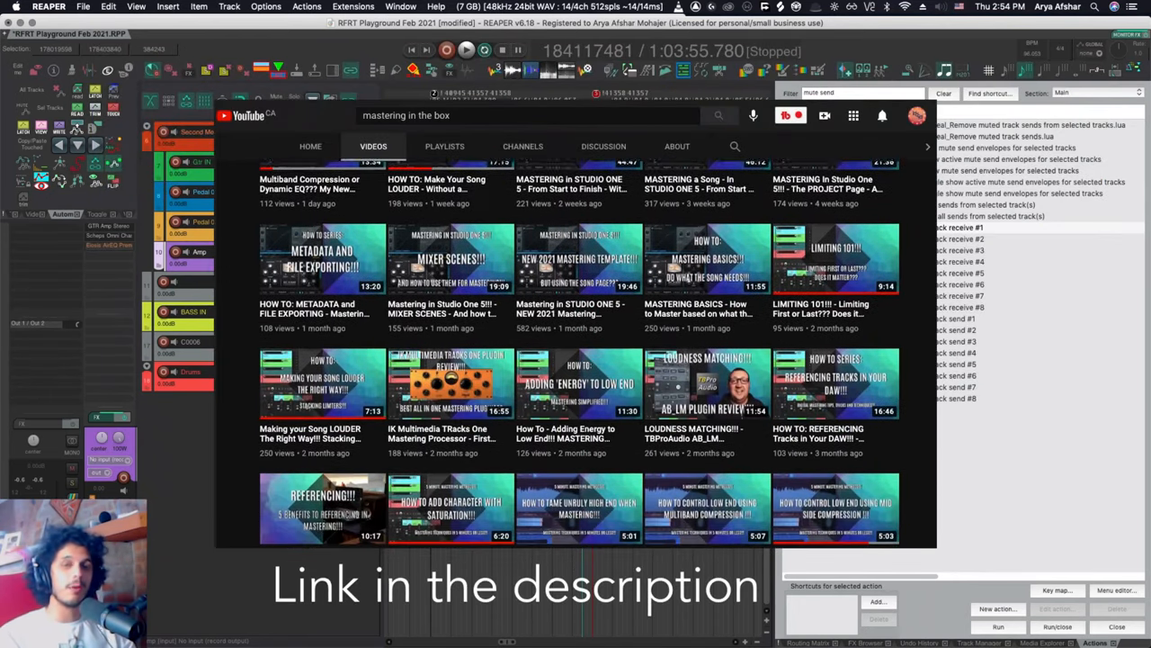
{"action": "scroll", "scroll_direction": "down", "scroll_amount": 3}
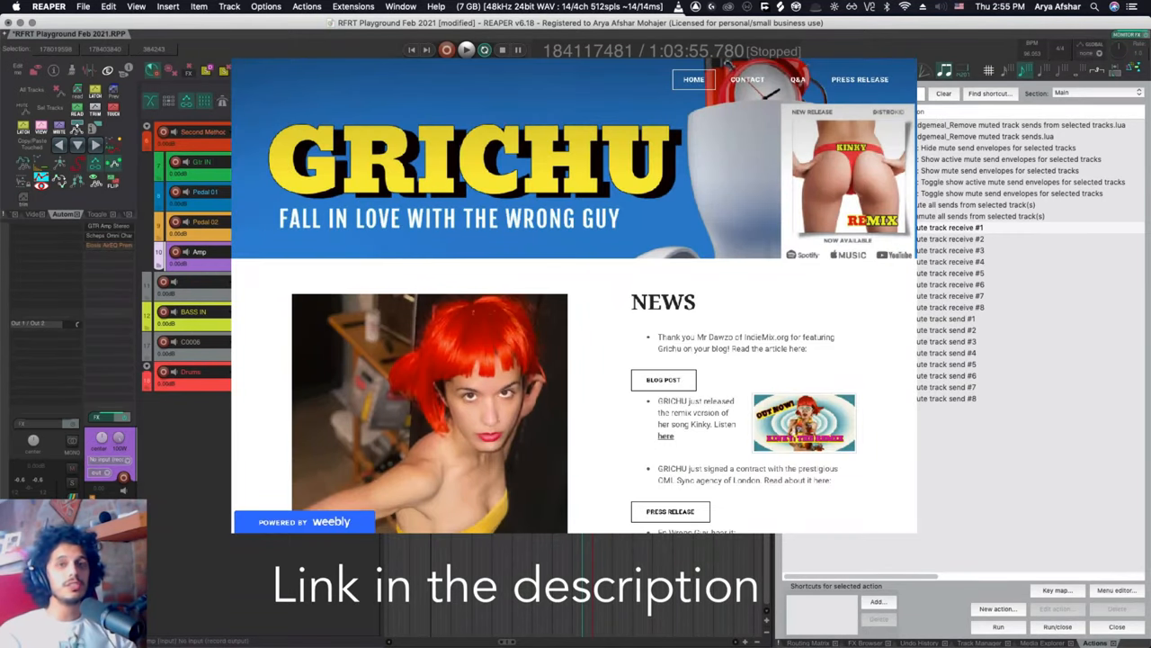
{"action": "scroll", "scroll_direction": "down", "scroll_amount": 3}
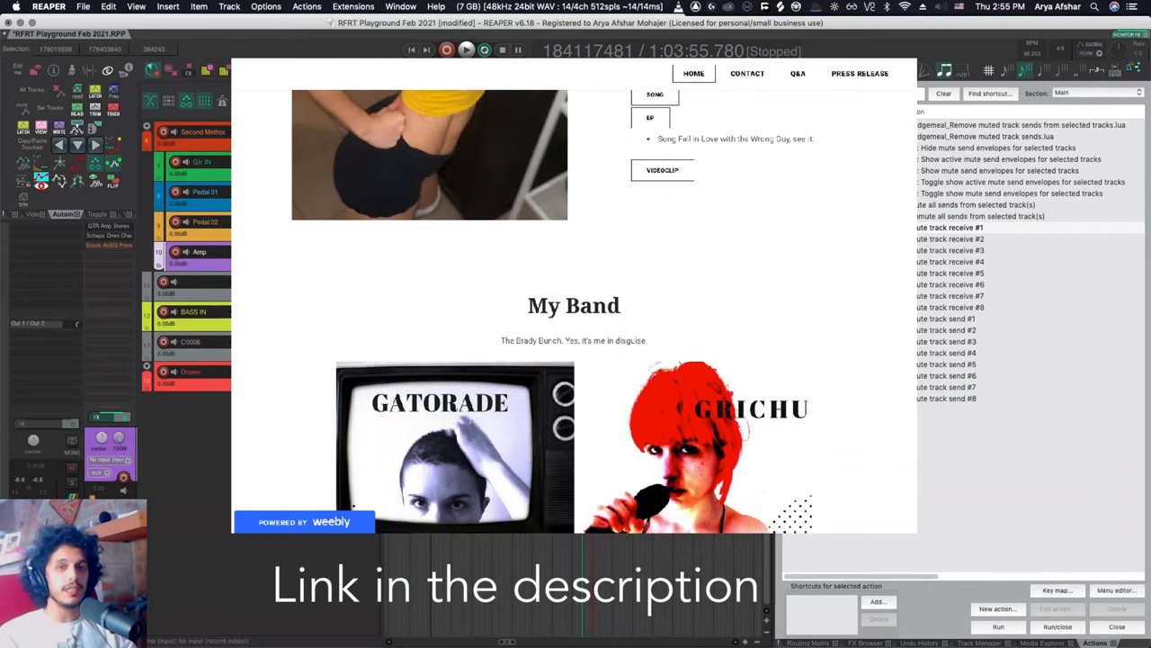
{"action": "scroll", "scroll_direction": "down", "scroll_amount": 3}
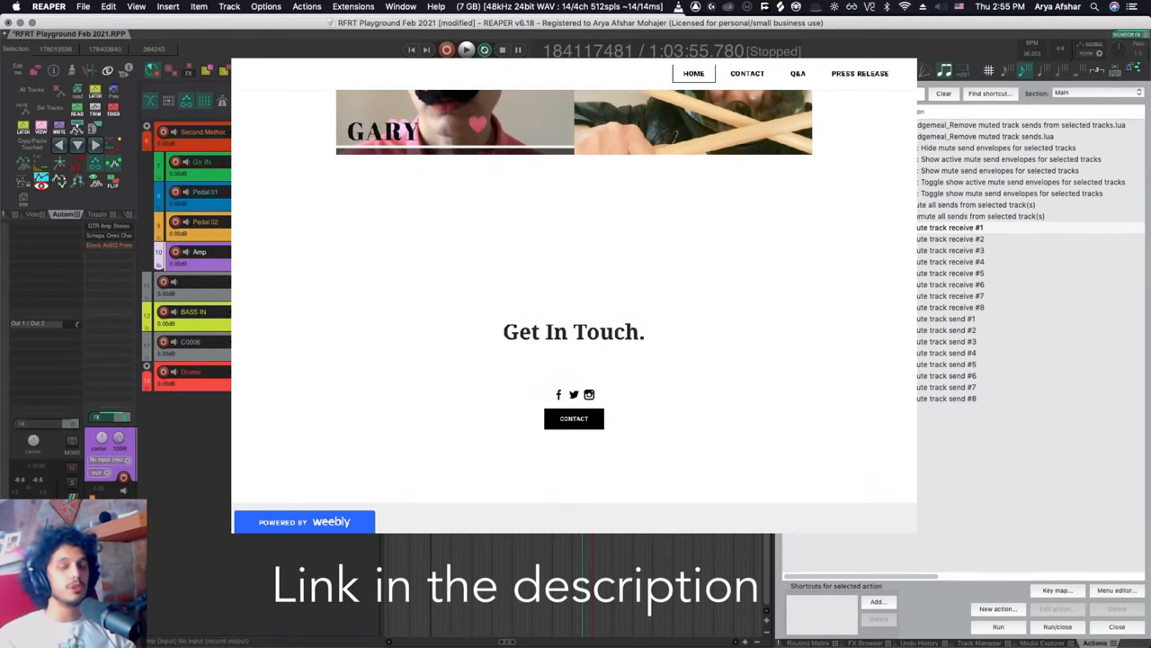